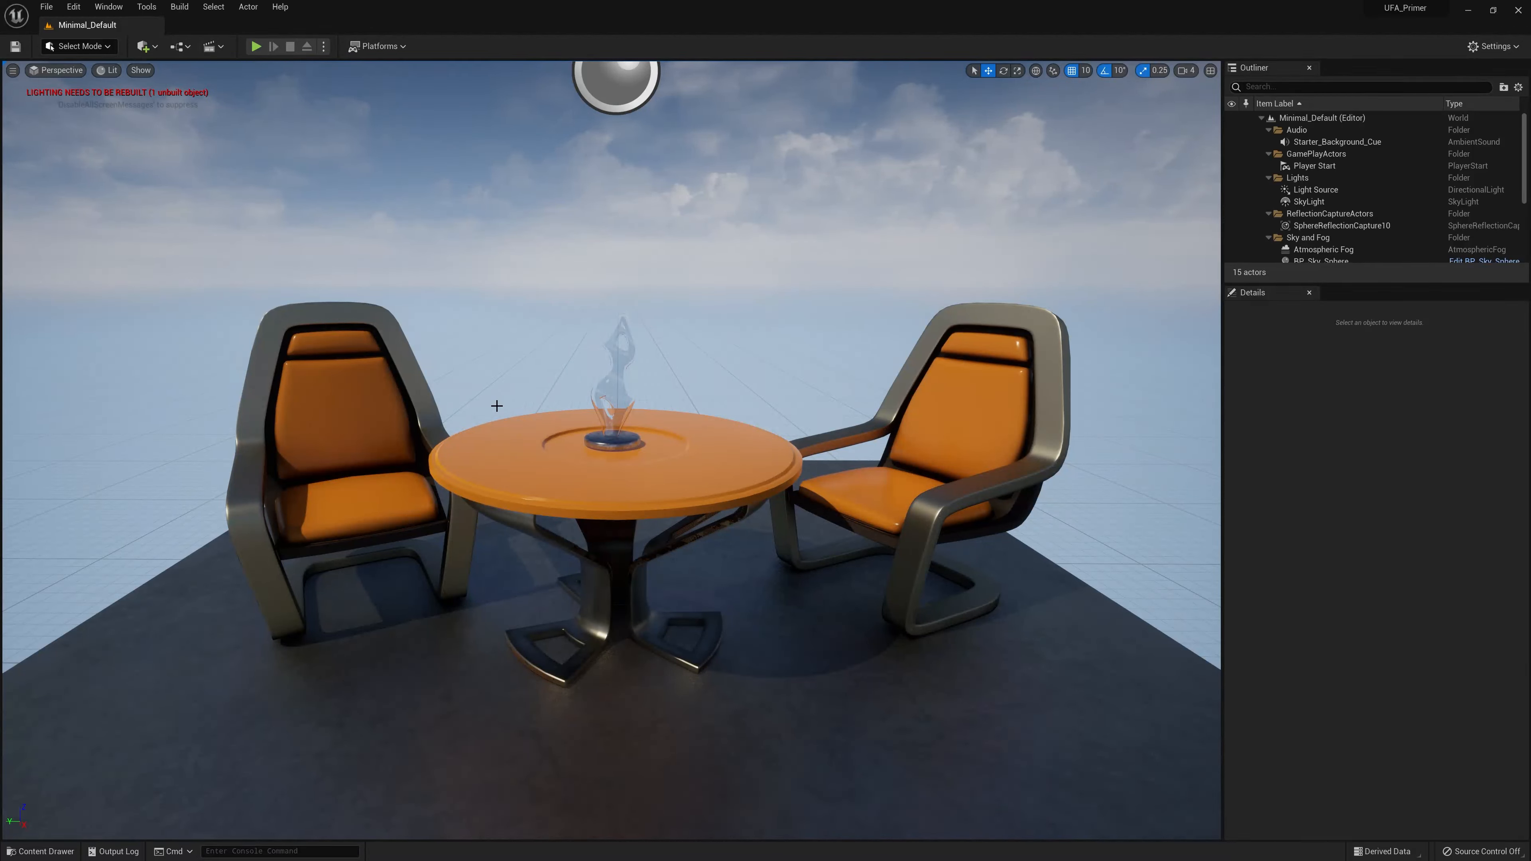
pyautogui.moveTo(49, 83)
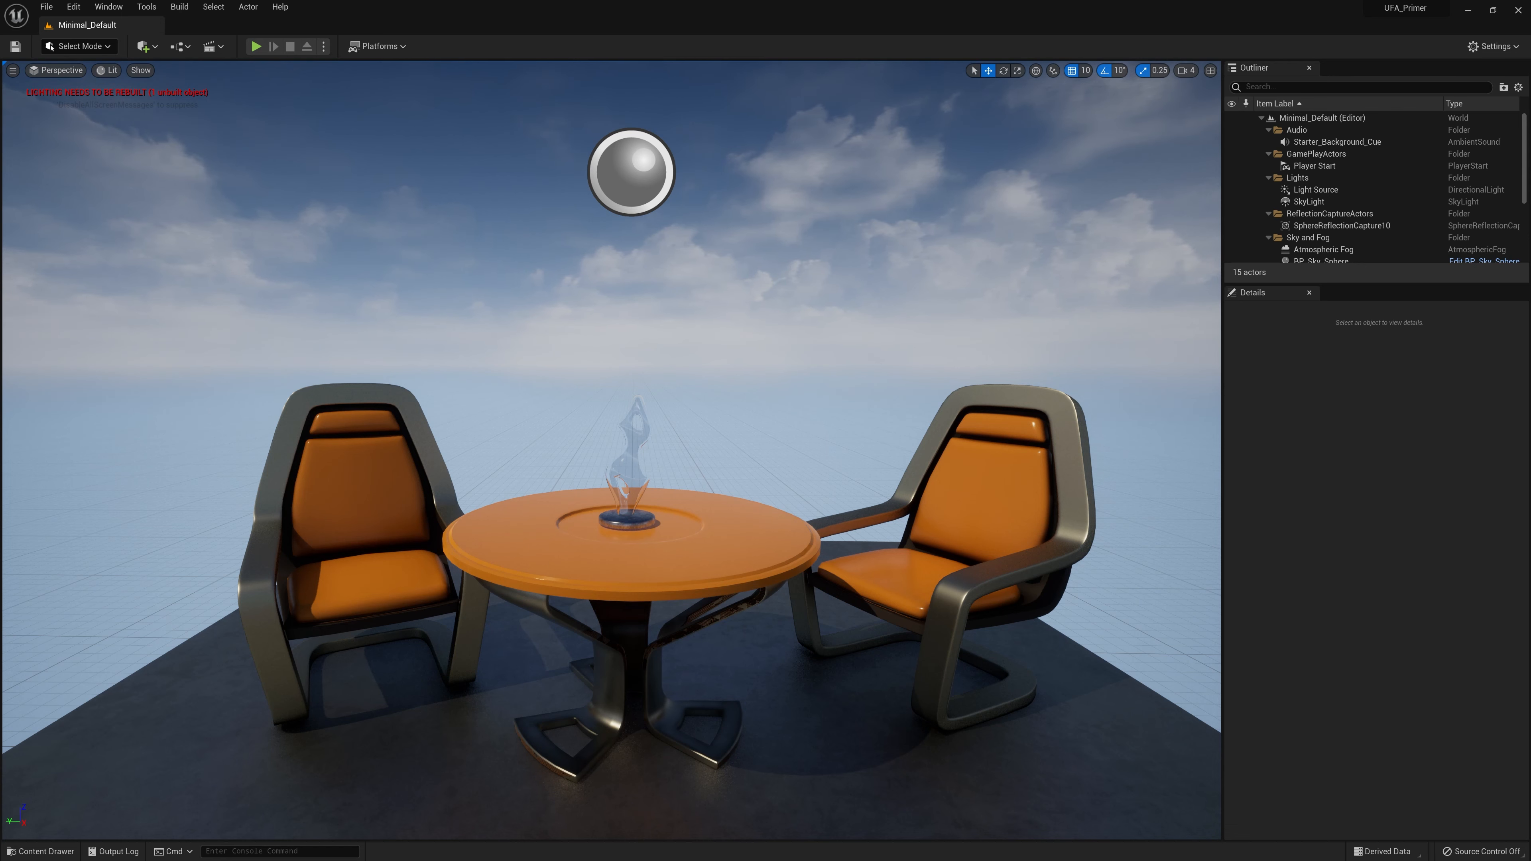
# - Fly the viewport camera forward and strafe sideways away from the chairs and table
pyautogui.press('w')
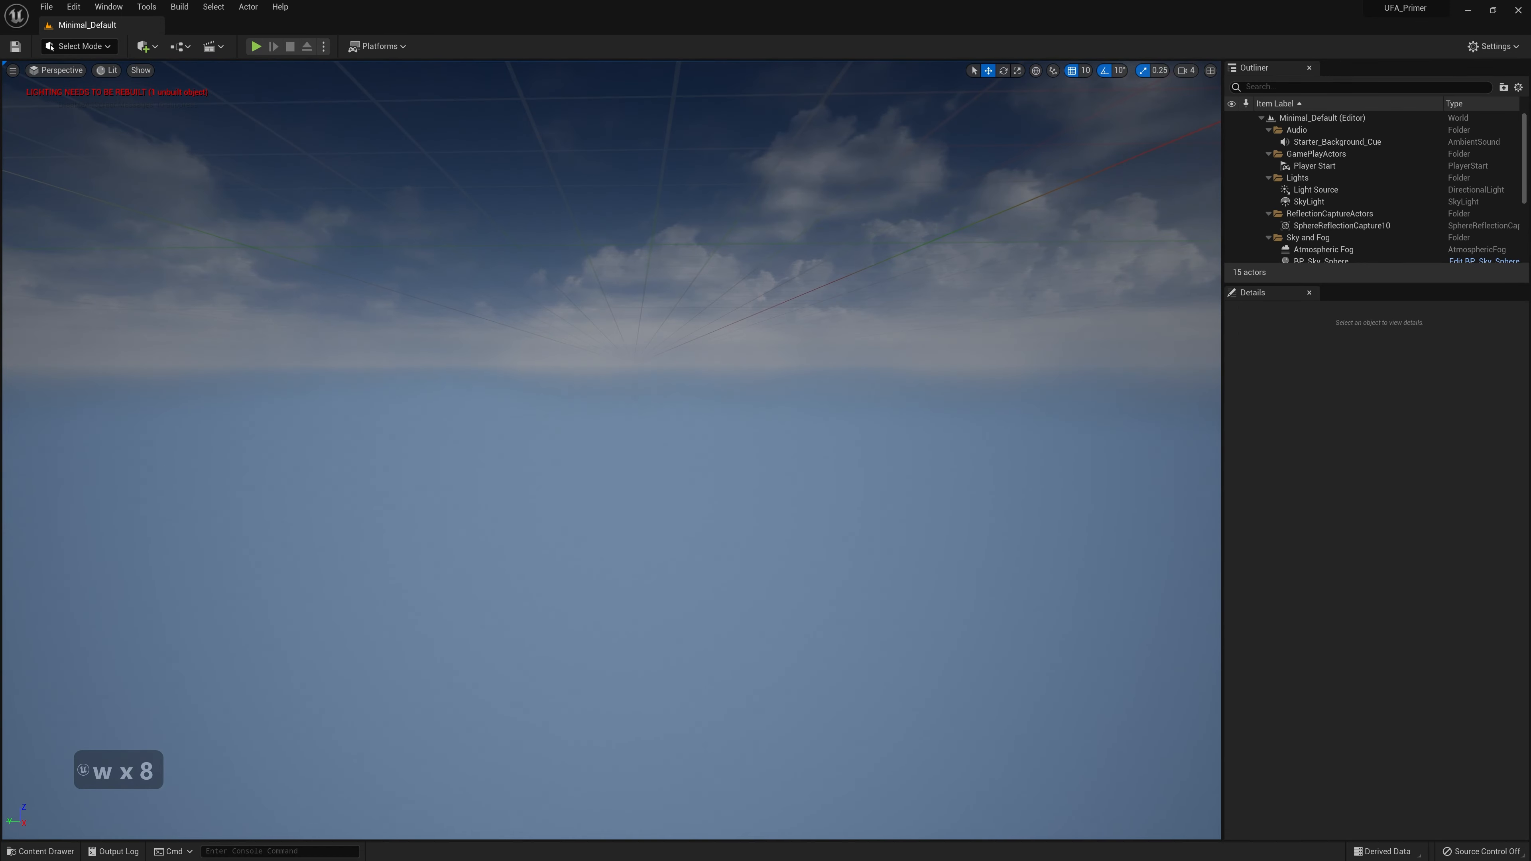
pyautogui.press('a')
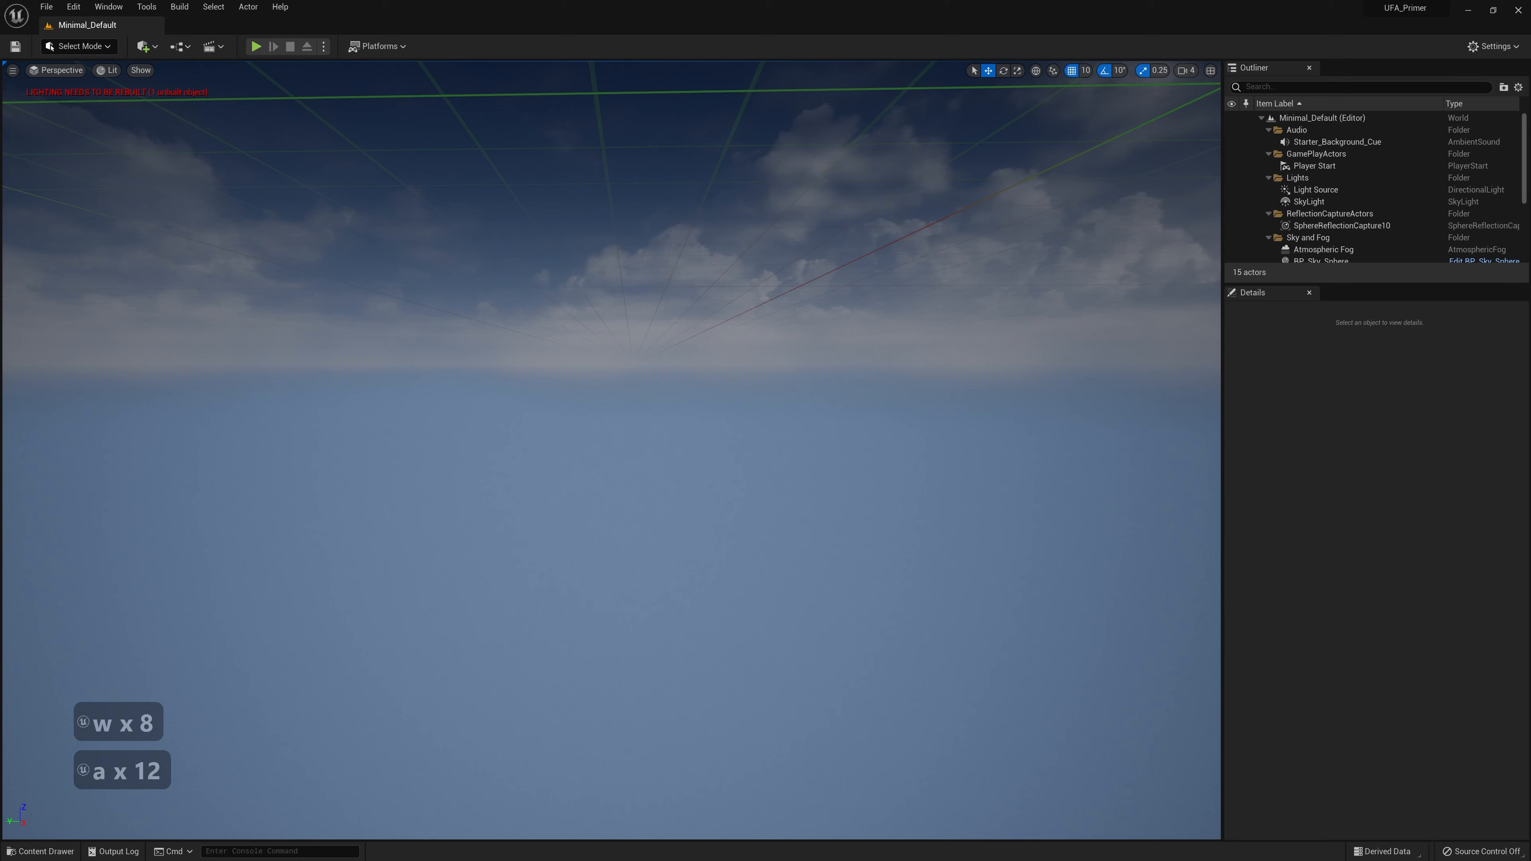
pyautogui.press('d')
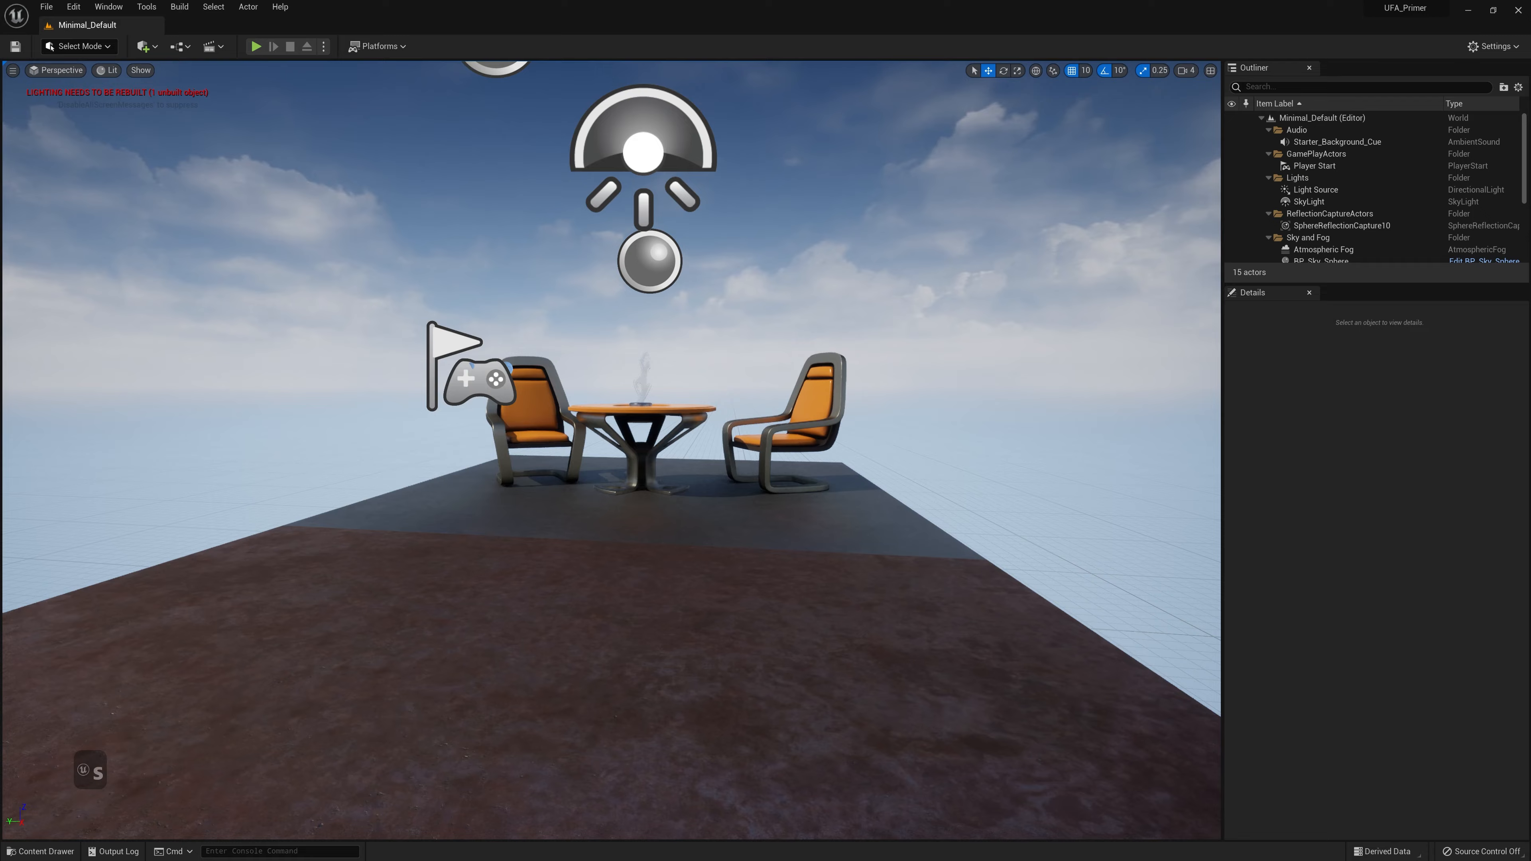
# - Pull the camera far back so the whole platform with furniture and icons is in view
pyautogui.scroll(-3)
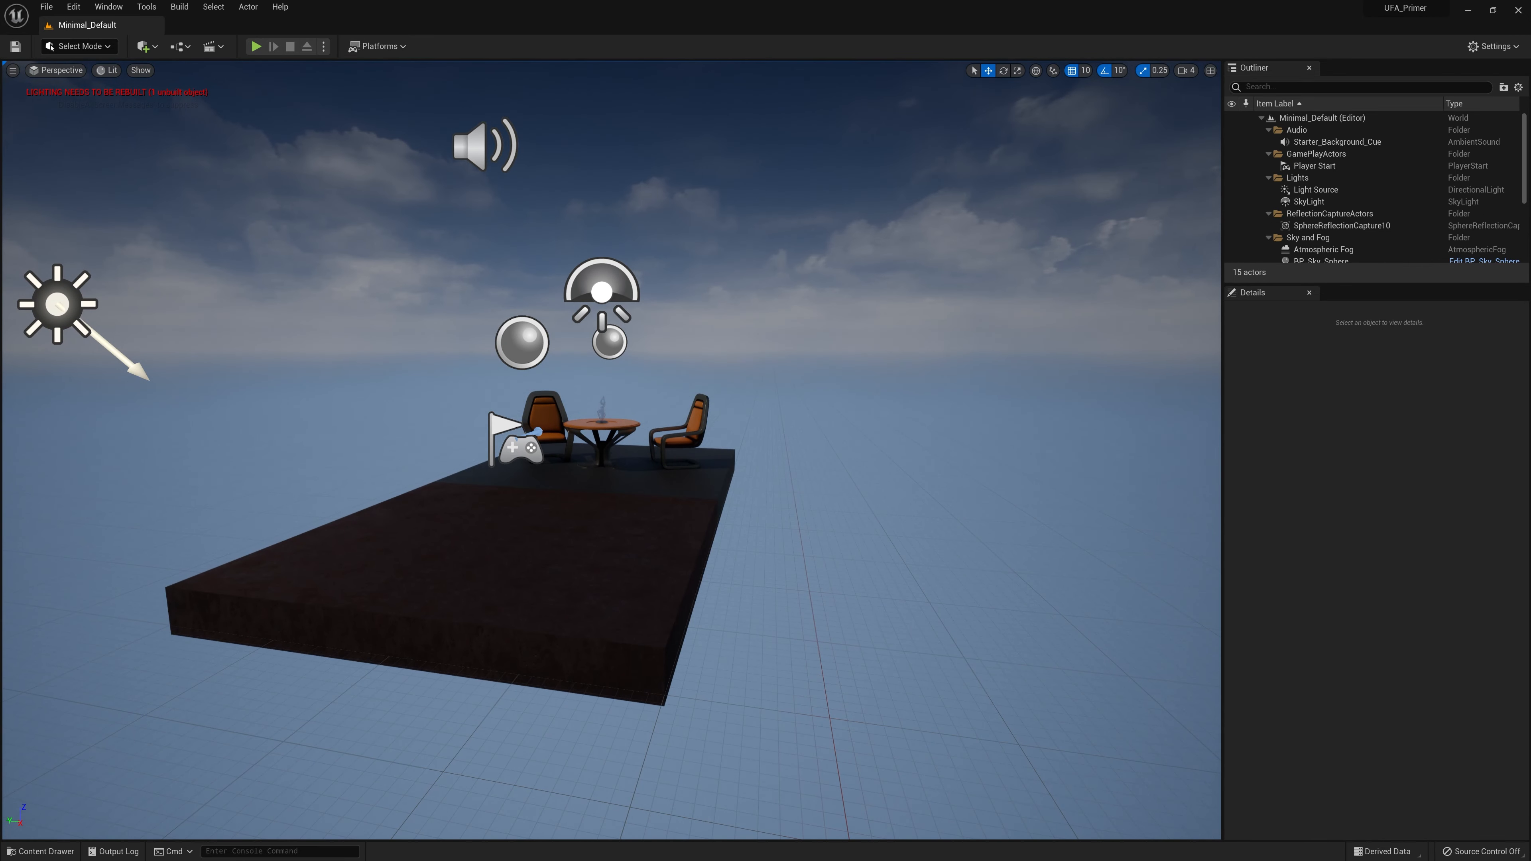
# - Adjust camera speed with the wheel while viewing the platform from above
pyautogui.scroll(-3)
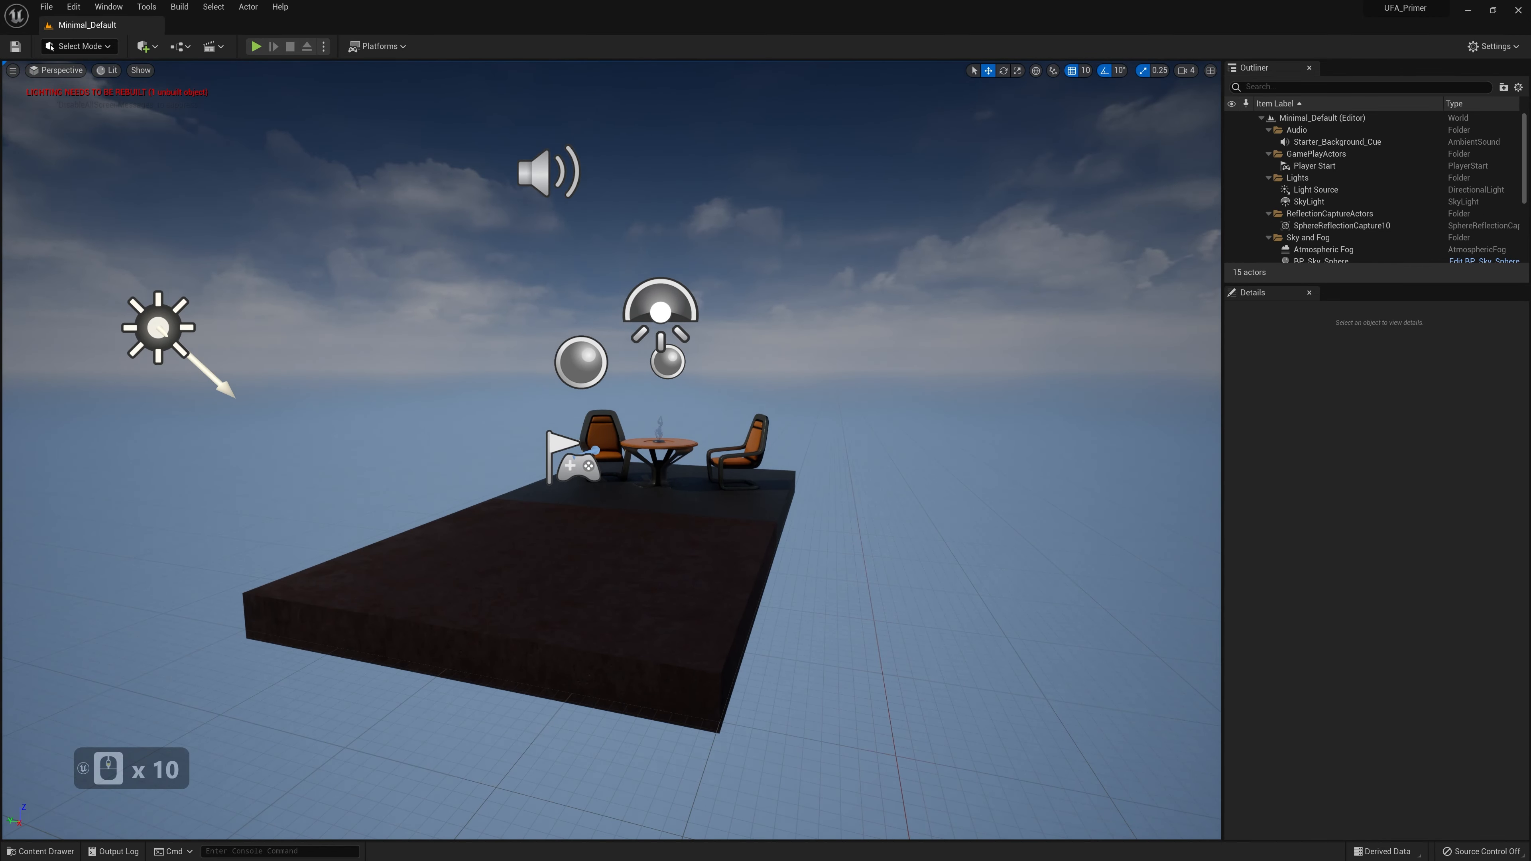